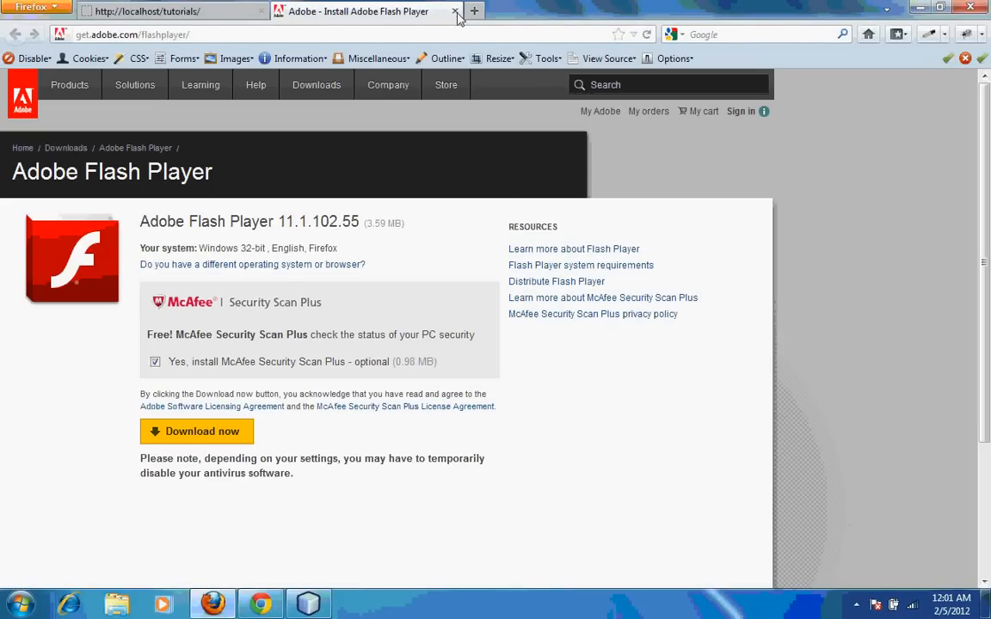
Switch to the localhost/tutorials tab showing the small red block
click(454, 10)
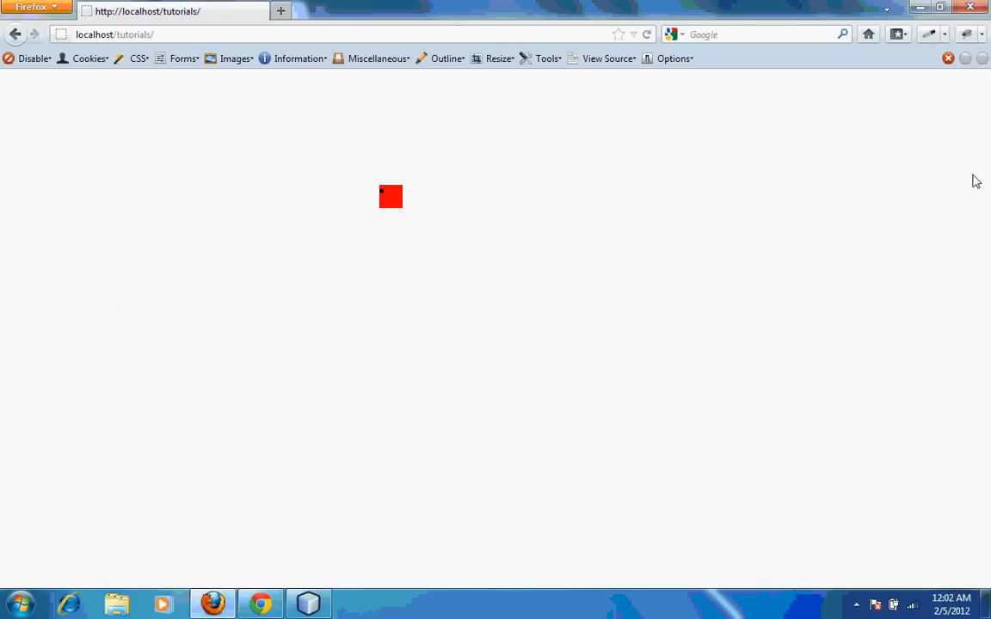
mouse_move(953, 188)
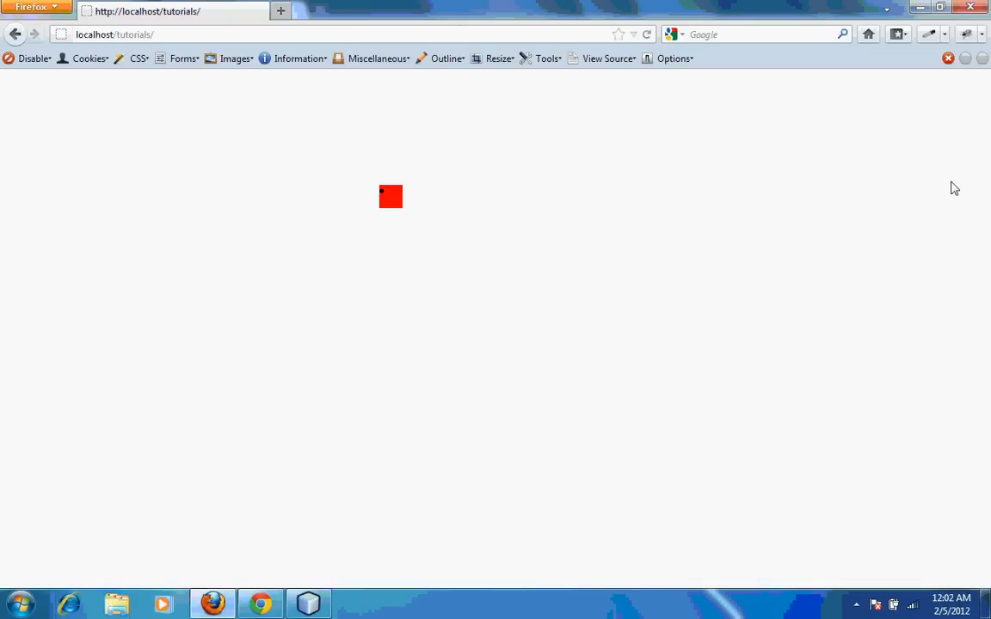
mouse_move(826, 196)
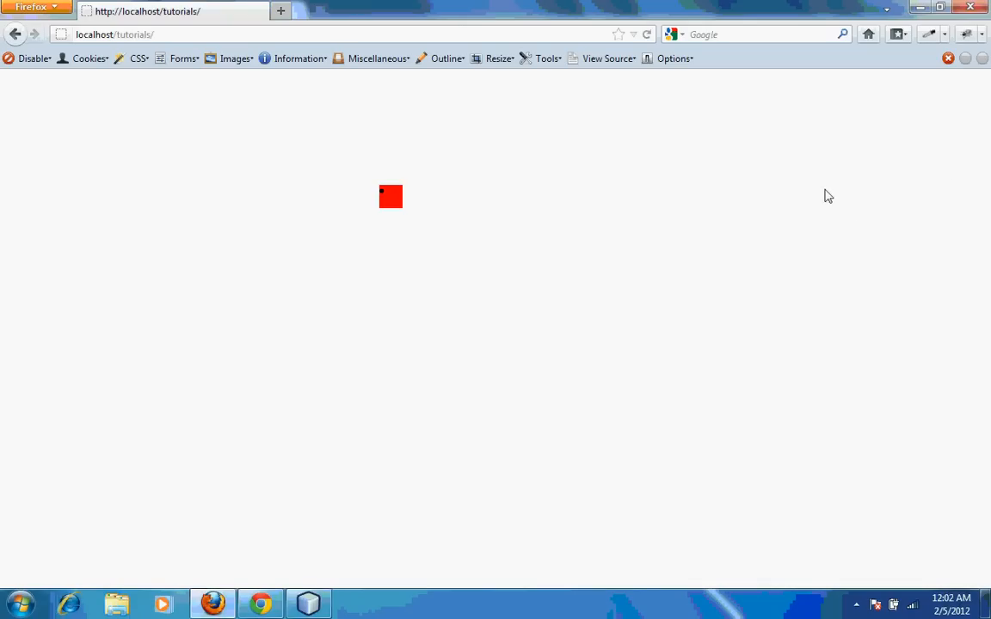
mouse_move(830, 195)
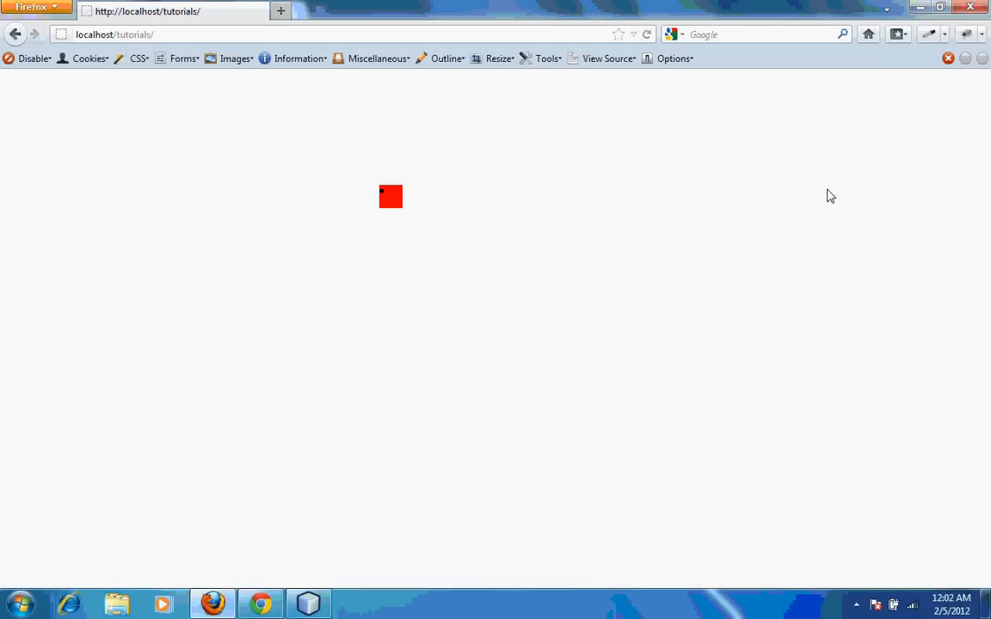
mouse_move(832, 196)
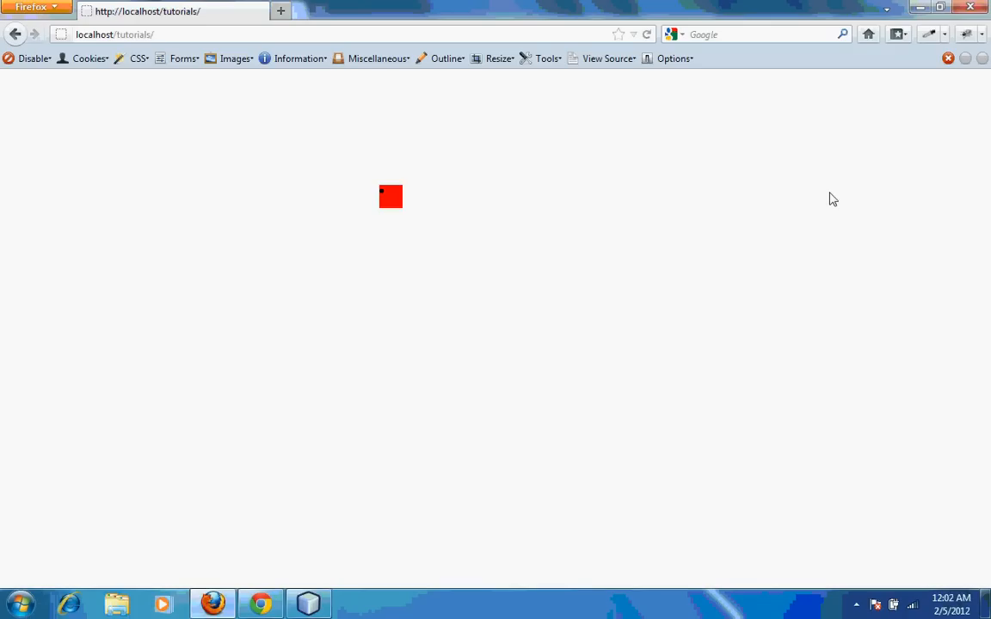
mouse_move(791, 234)
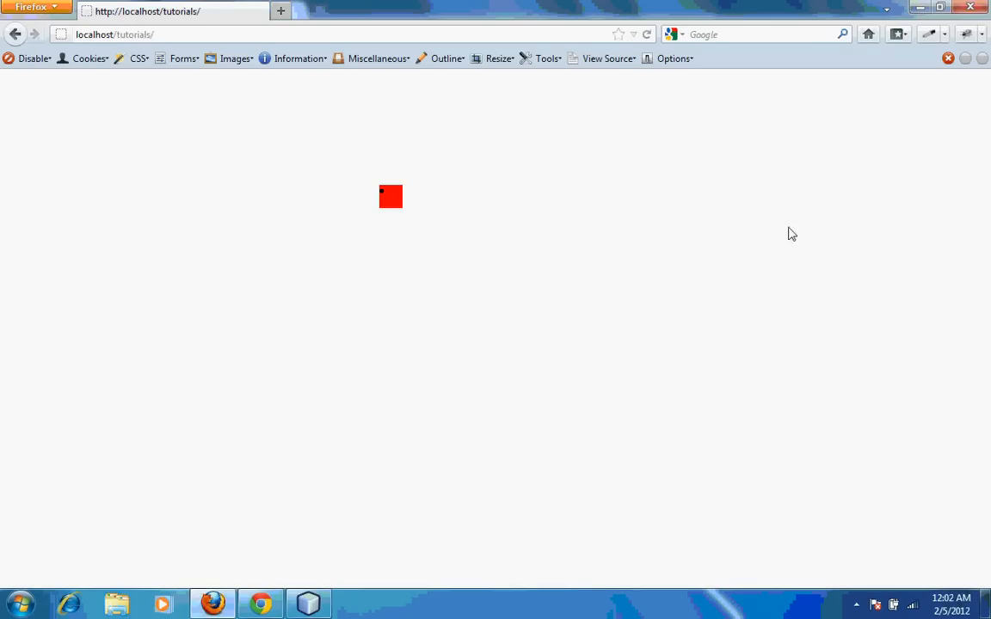
mouse_move(521, 251)
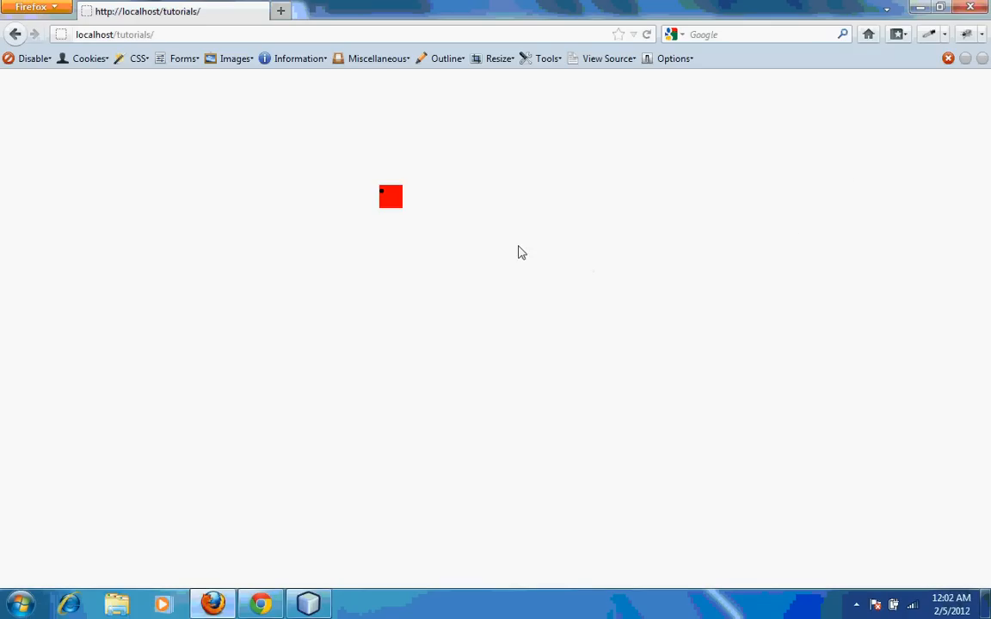
mouse_move(390, 198)
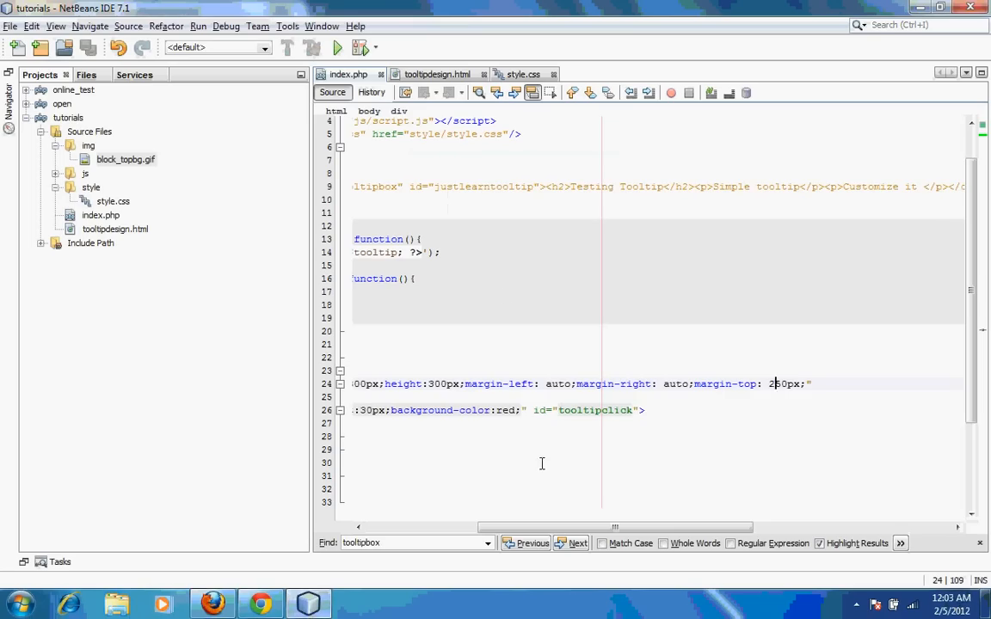
scroll(left, 3)
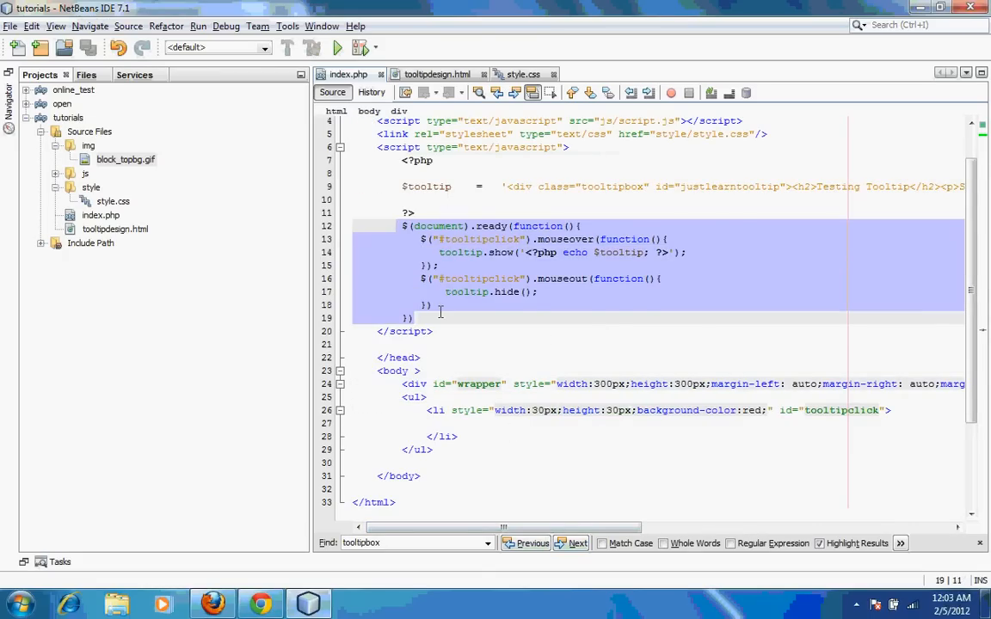
click(413, 317)
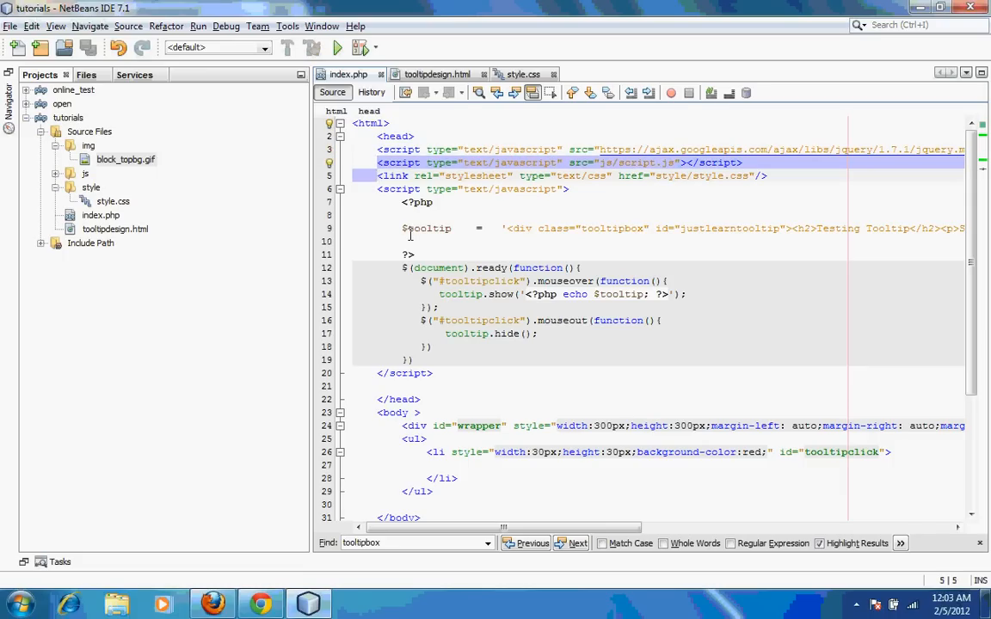
click(377, 188)
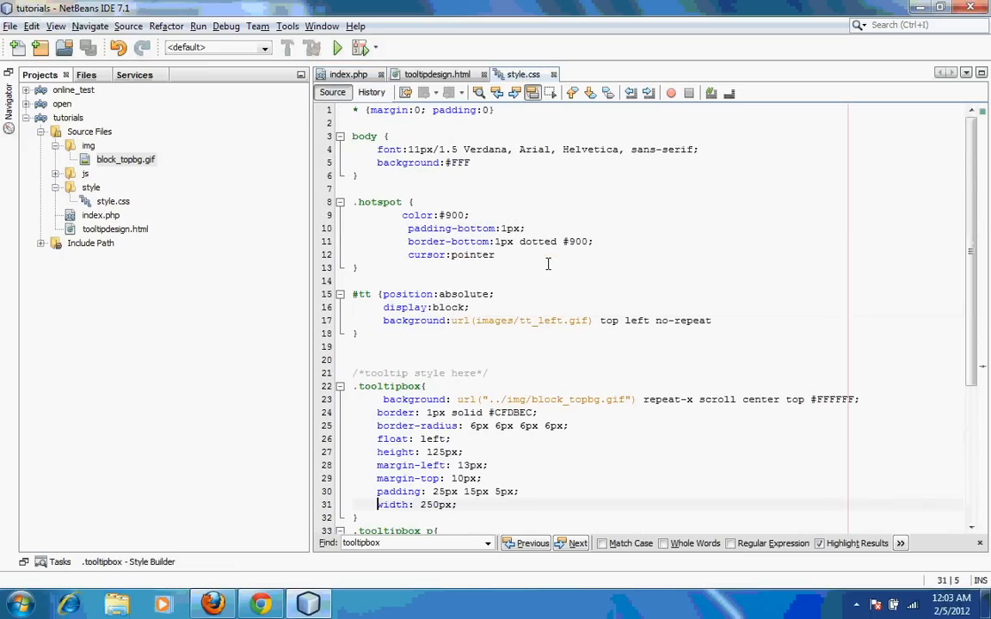
Delete the body rule from style.css, review the hotspot and tooltipbox rules, and save
drag(377, 148, 358, 333)
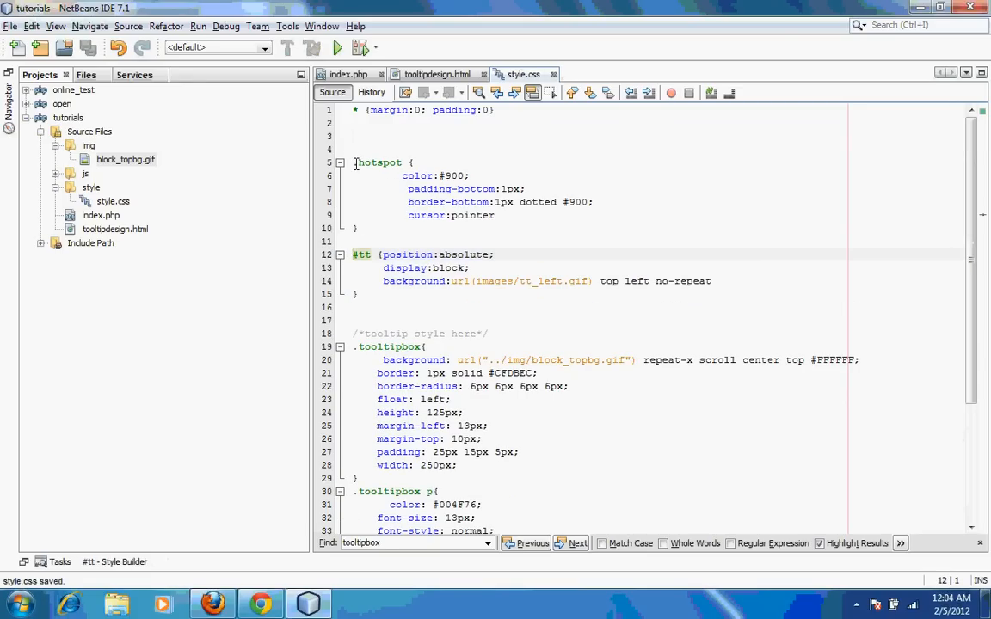
click(385, 162)
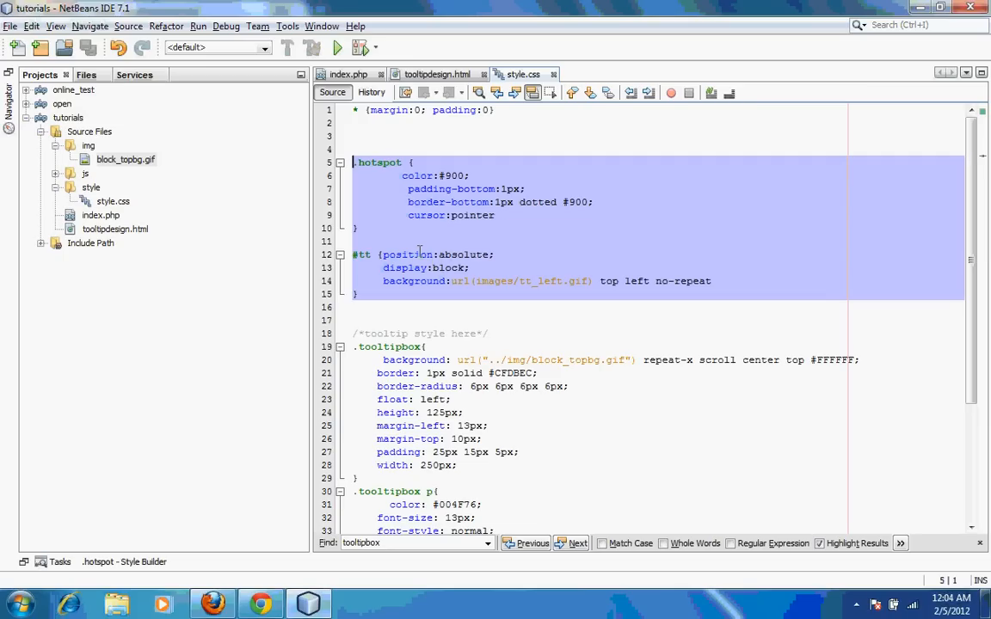
click(382, 306)
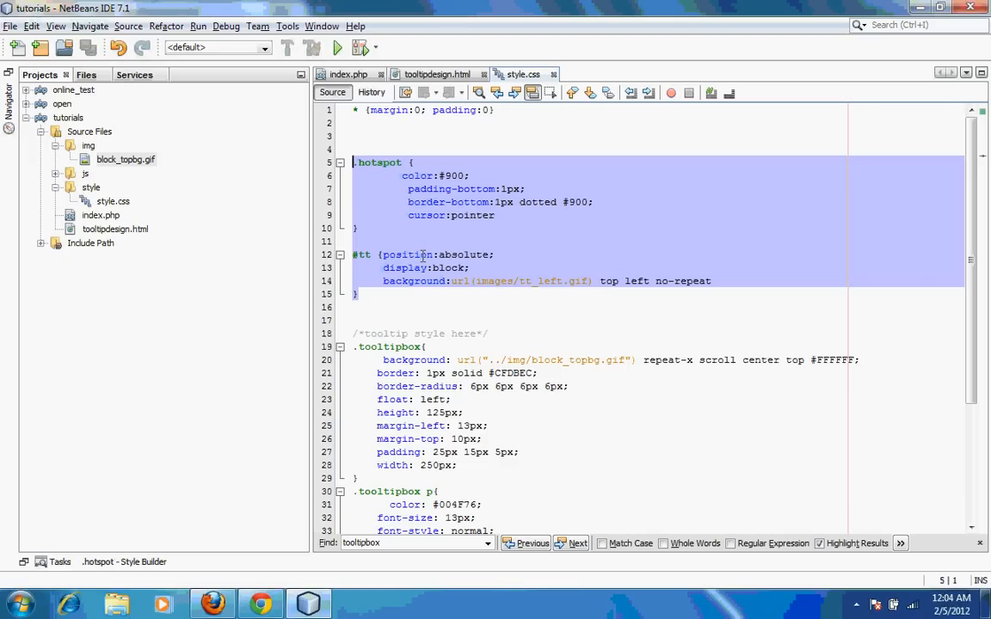
mouse_move(399, 289)
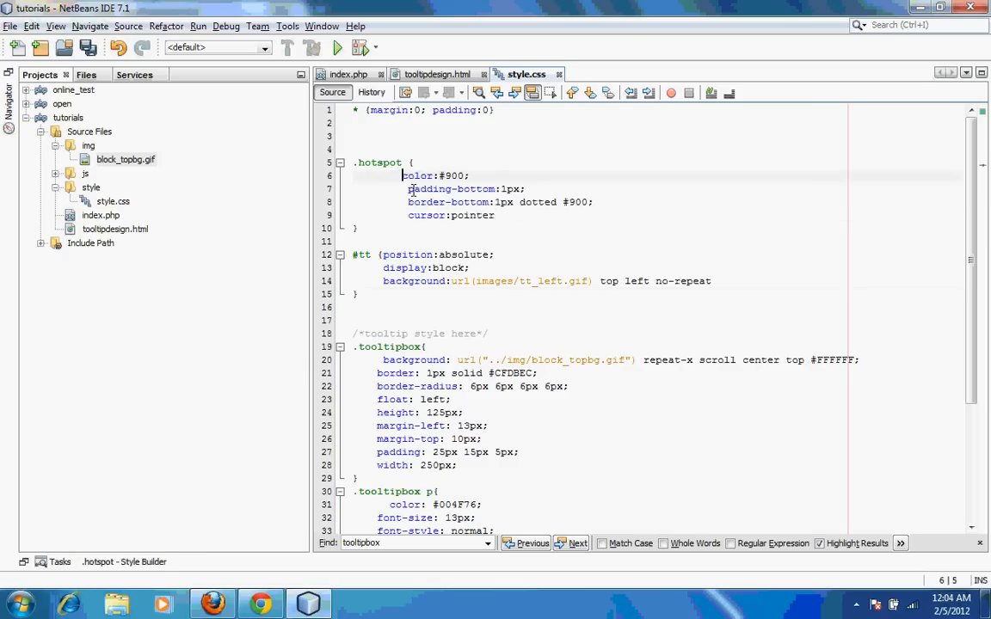
scroll(down, 3)
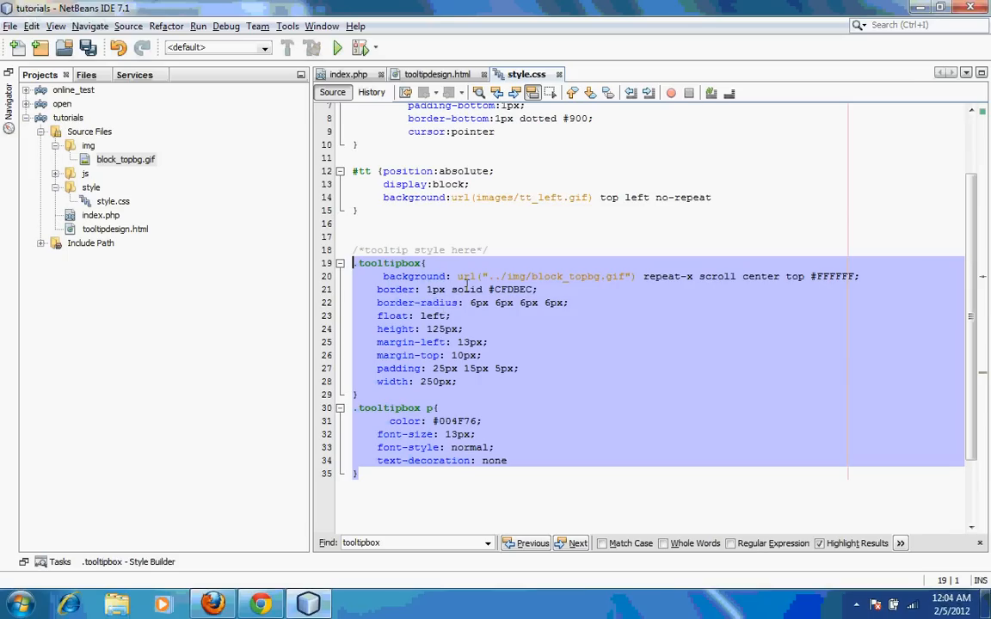
mouse_move(502, 289)
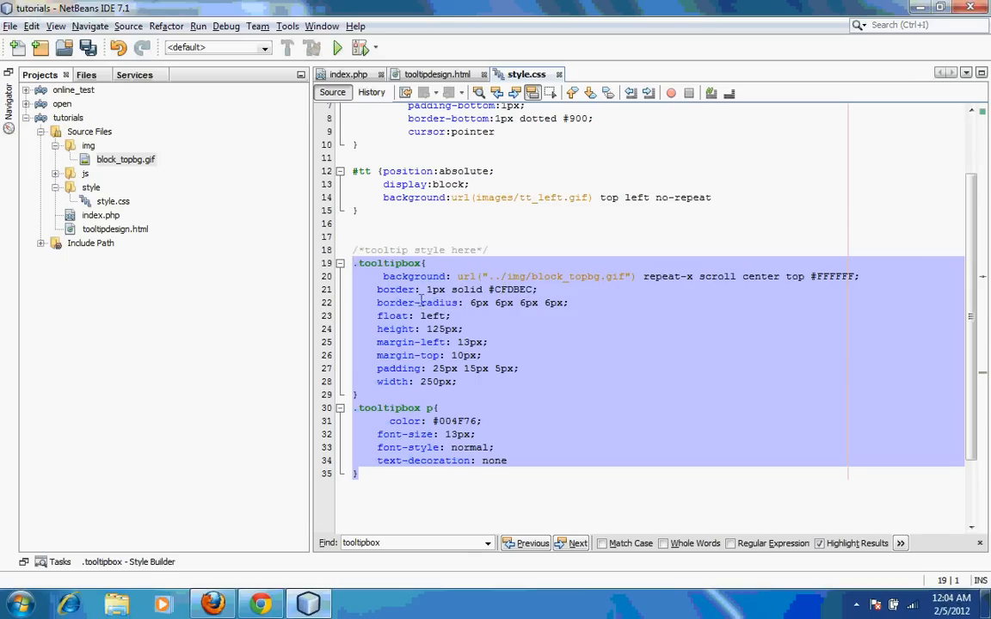
click(394, 317)
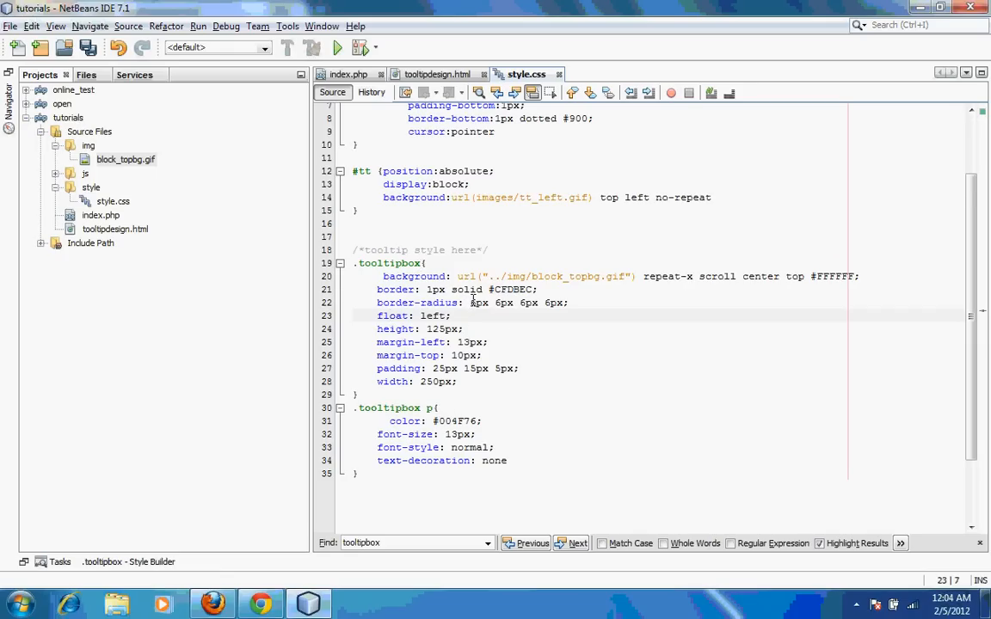
key(ctrl+s)
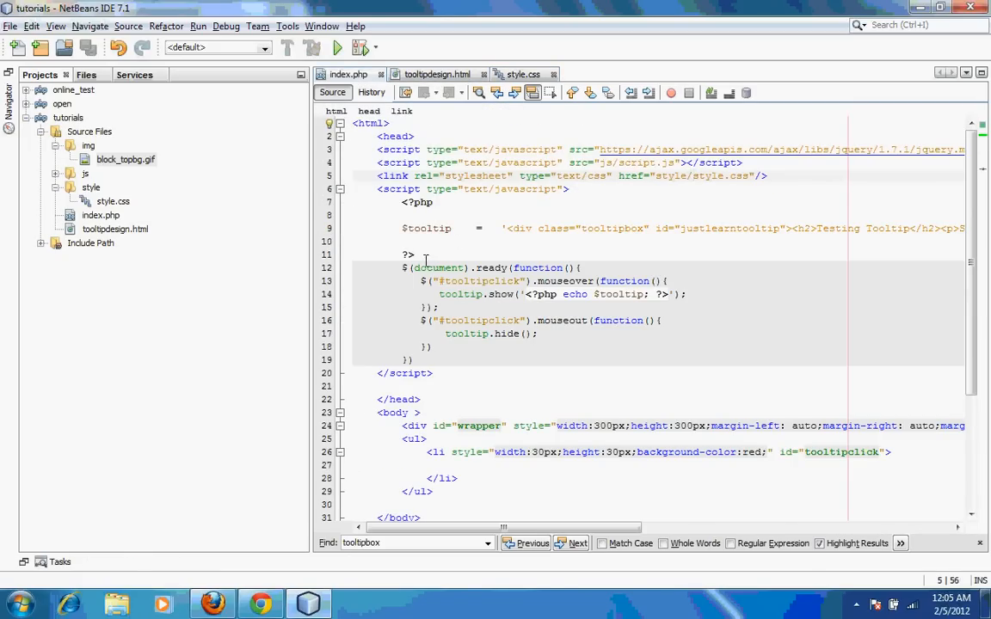
Select and remove the mouseover/mouseout handlers inside $(document).ready, then switch to Firefox
drag(403, 268, 455, 348)
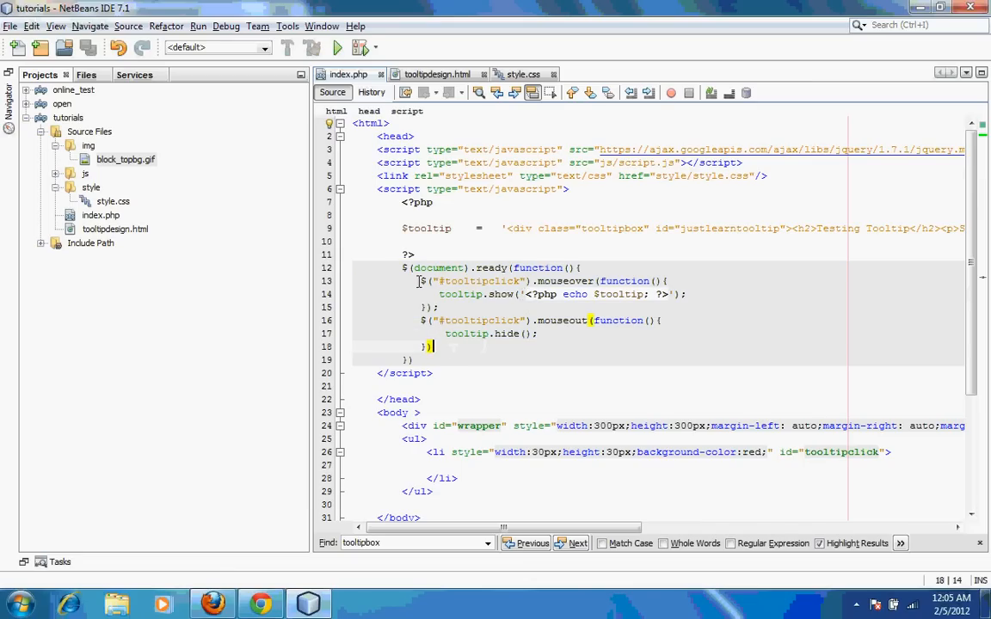
drag(420, 281, 434, 347)
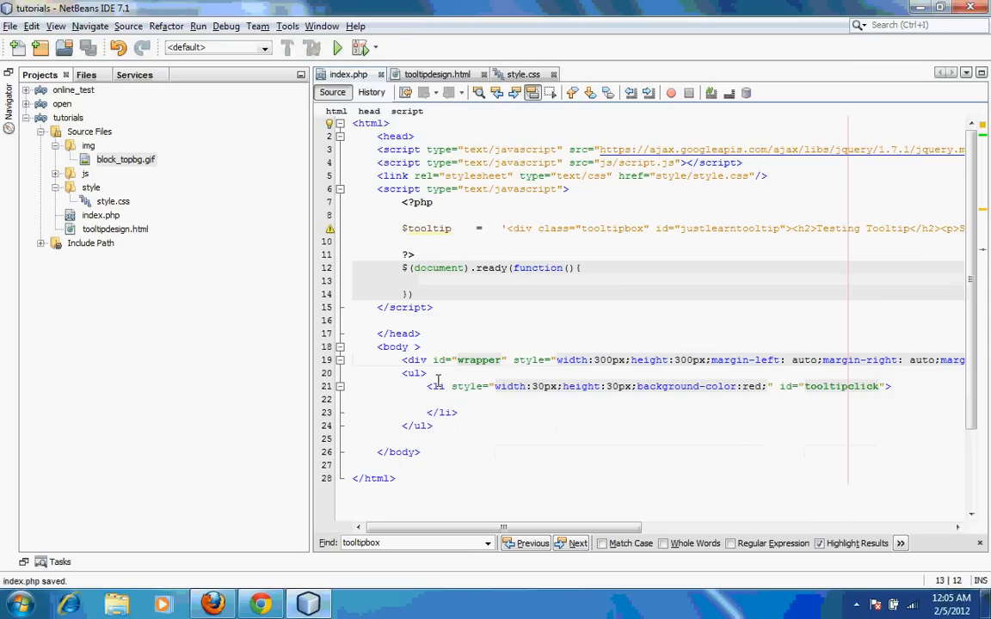
key(alt+tab)
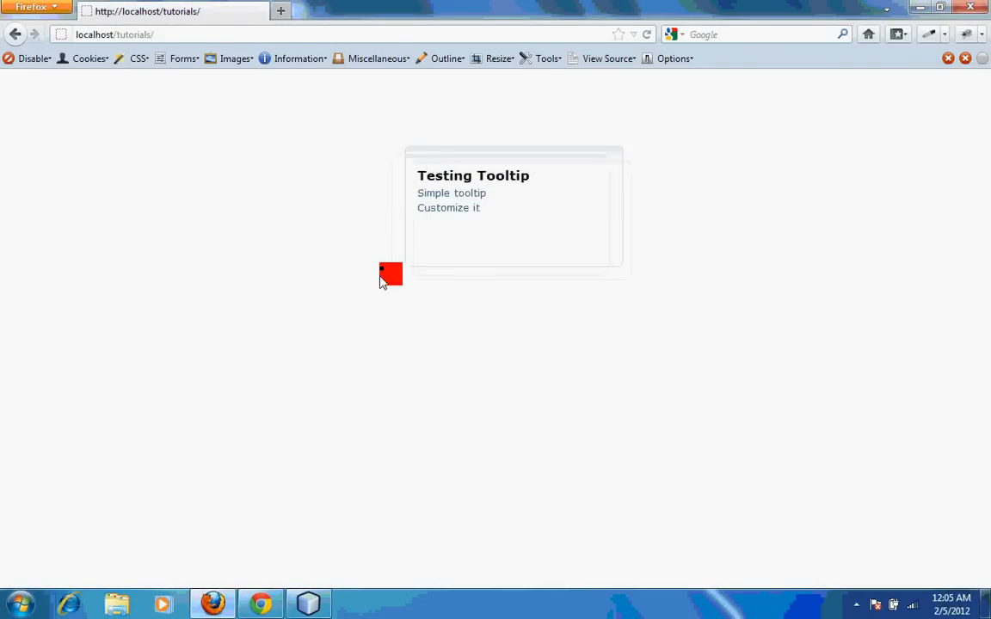
Hover the red block so the styled Testing Tooltip box appears above it
click(307, 602)
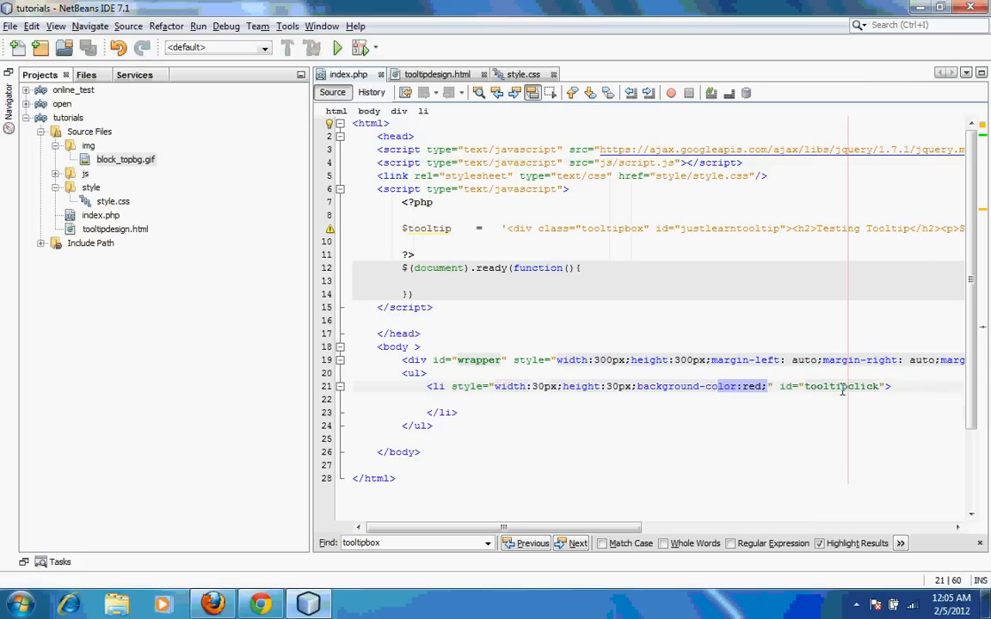
Write $("#tooltipclick").mouseover(function(){ tooltip.show("") }) inside the document-ready function
double_click(848, 385)
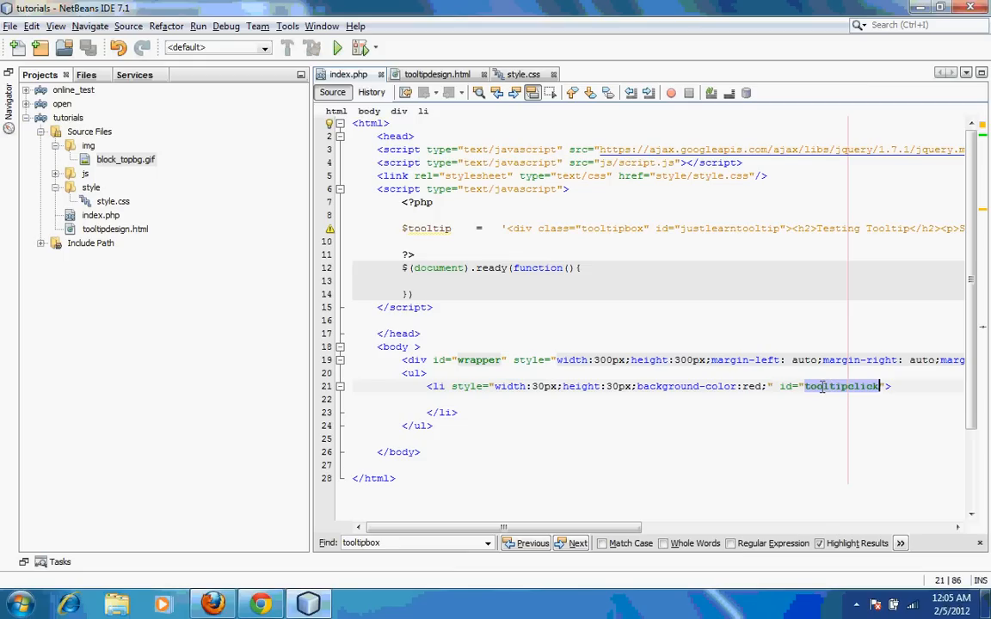
mouse_move(833, 385)
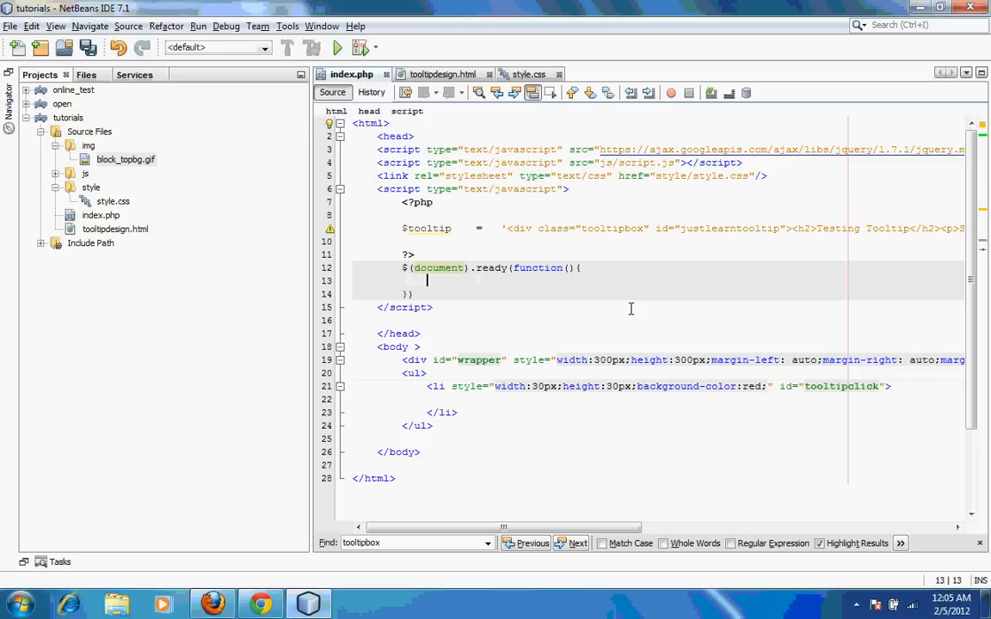
text($())
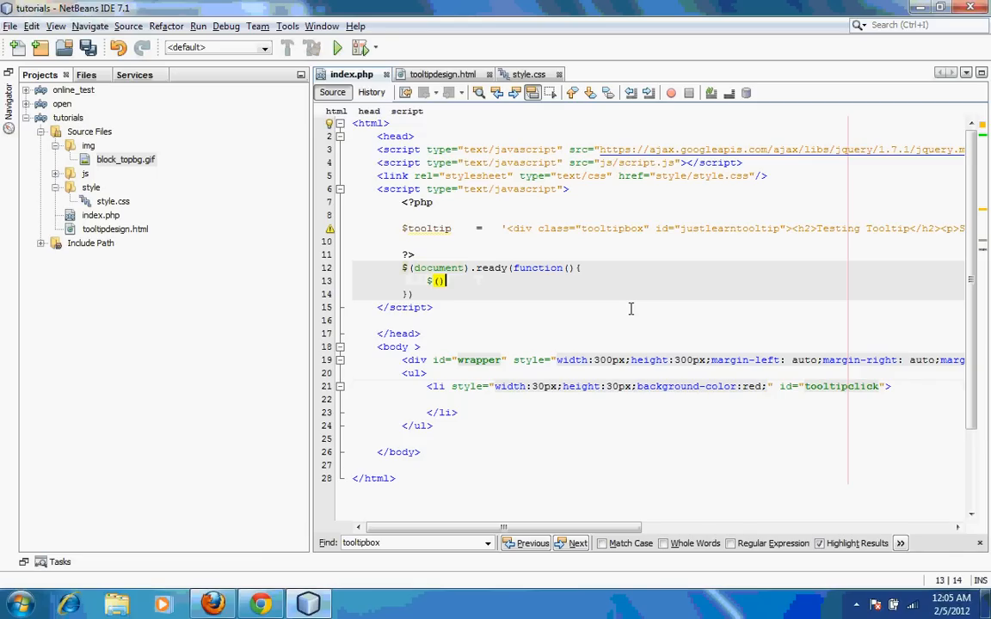
text(#tooltipclick")
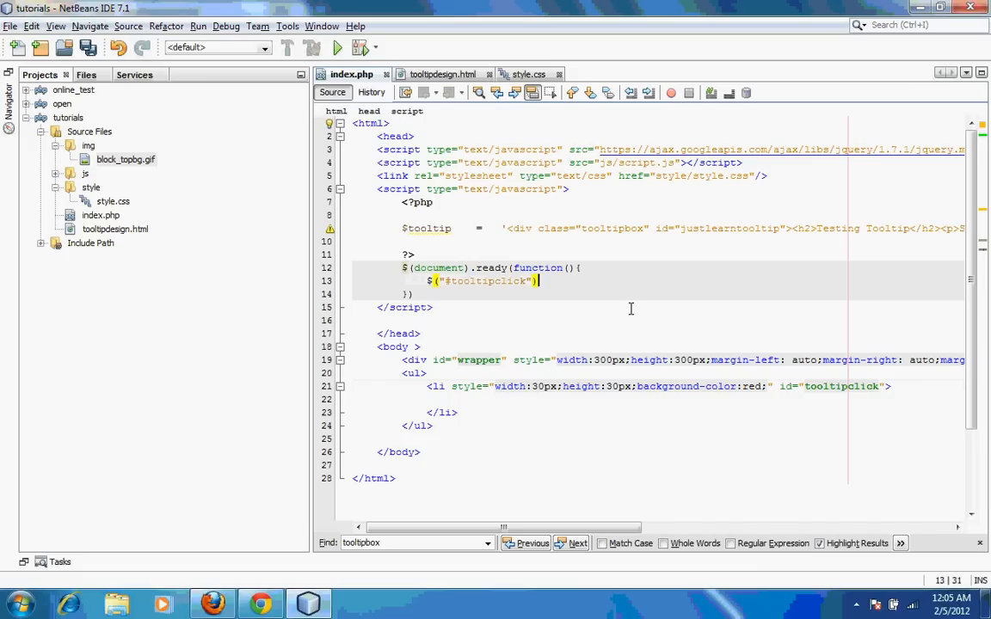
text(.)
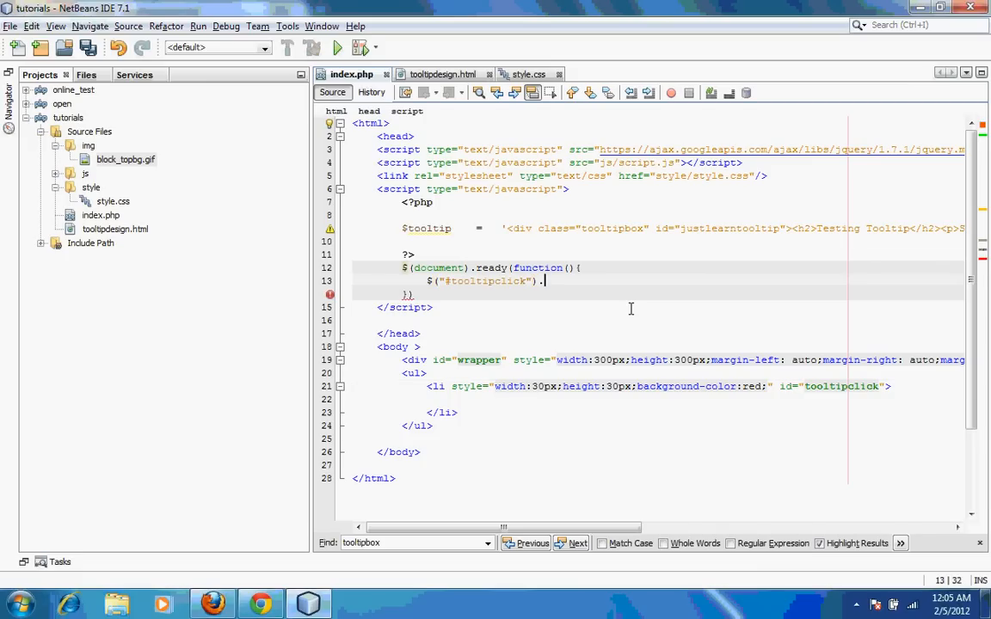
text(f)
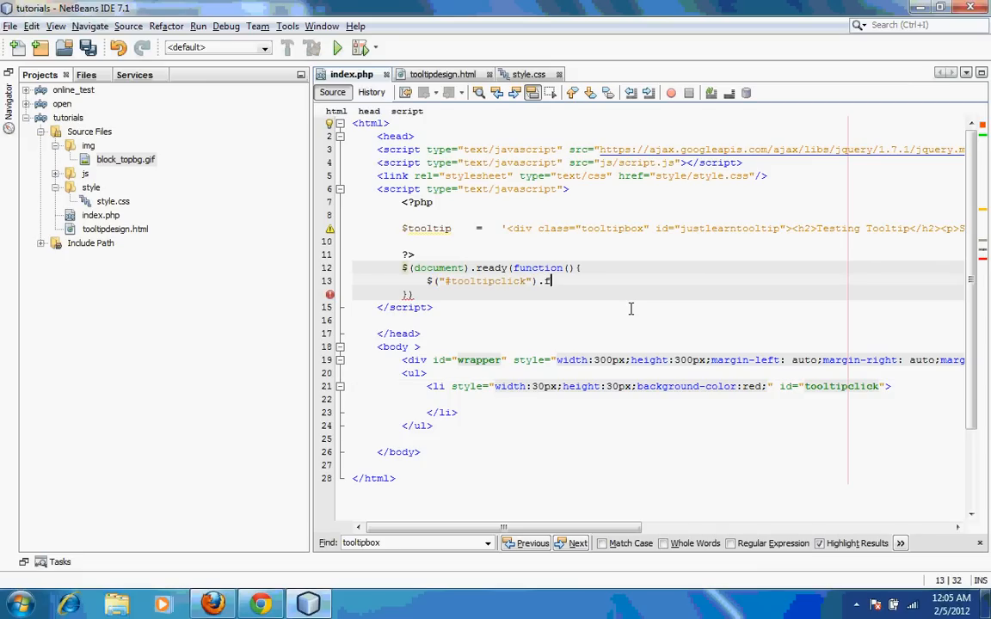
text(unction())
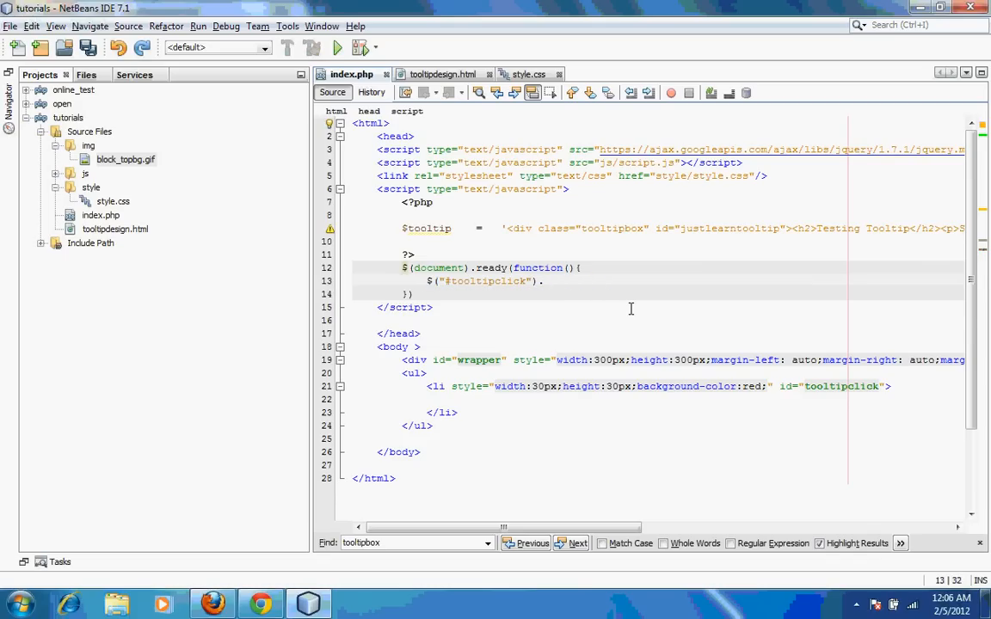
text(.mouse)
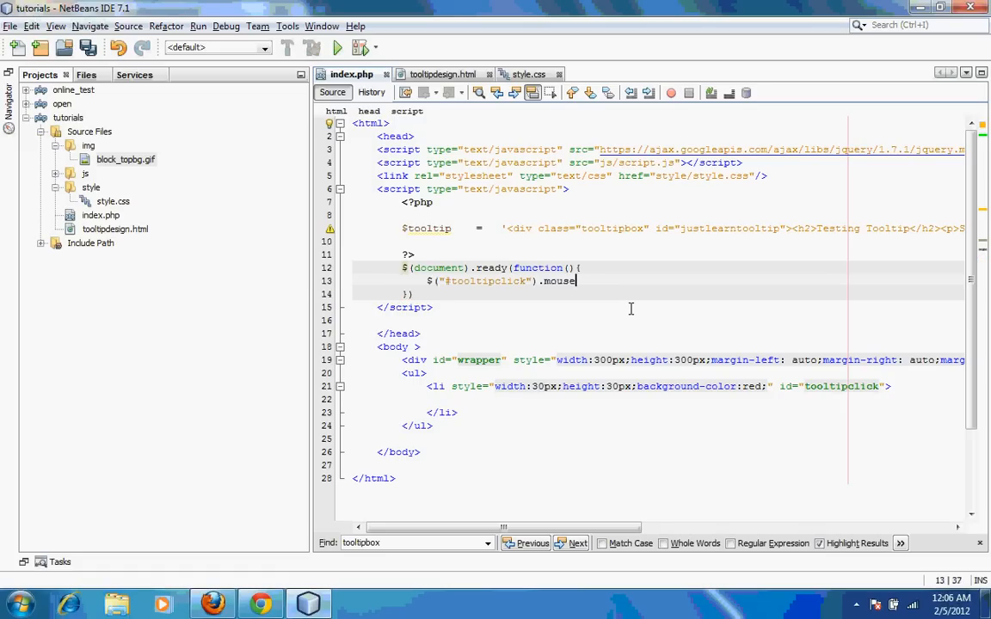
text(over(function(){)
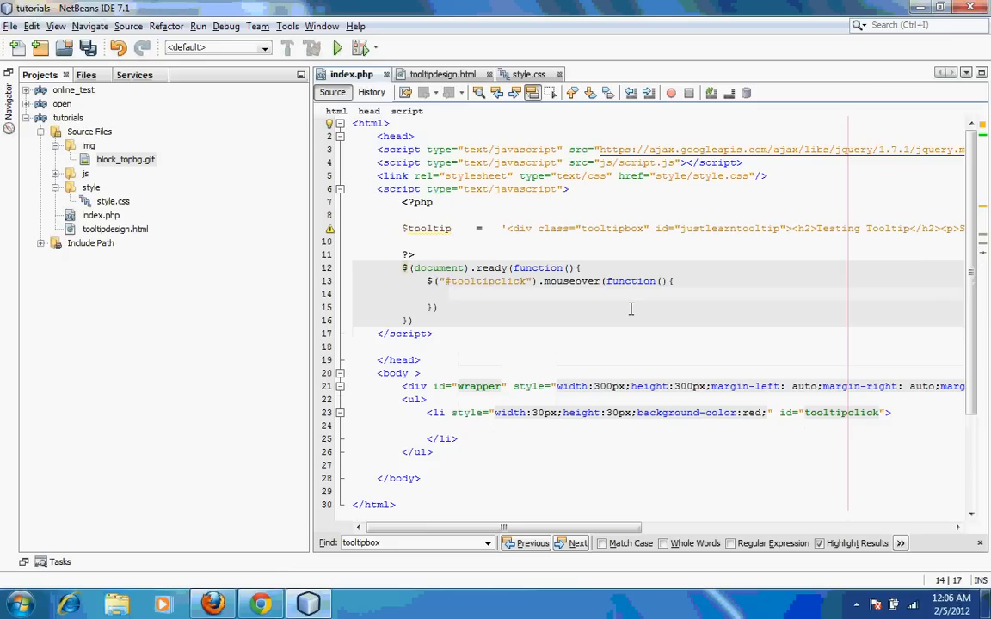
text(tool)
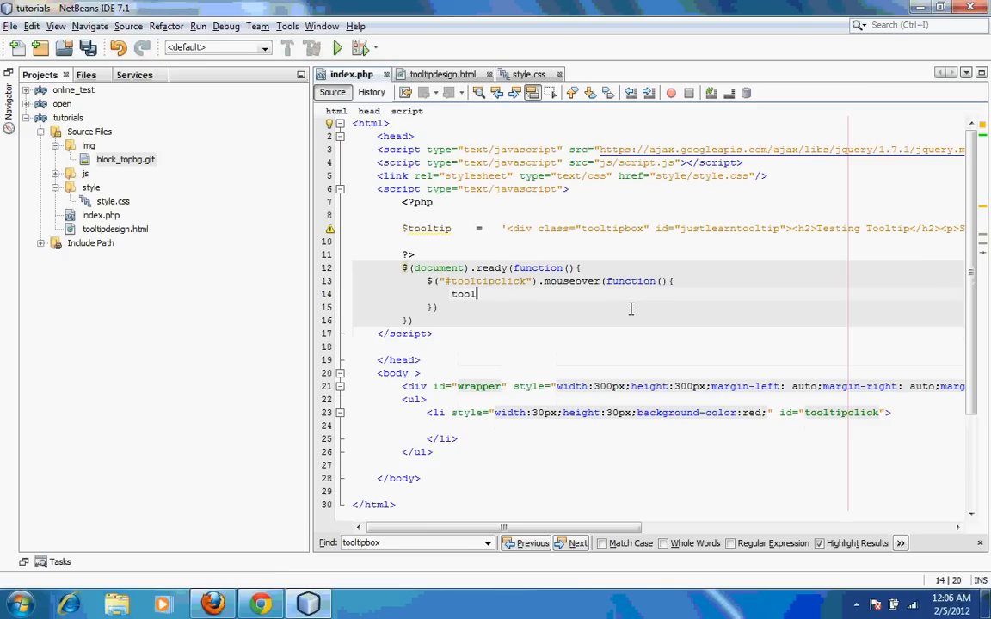
text(tip.show)
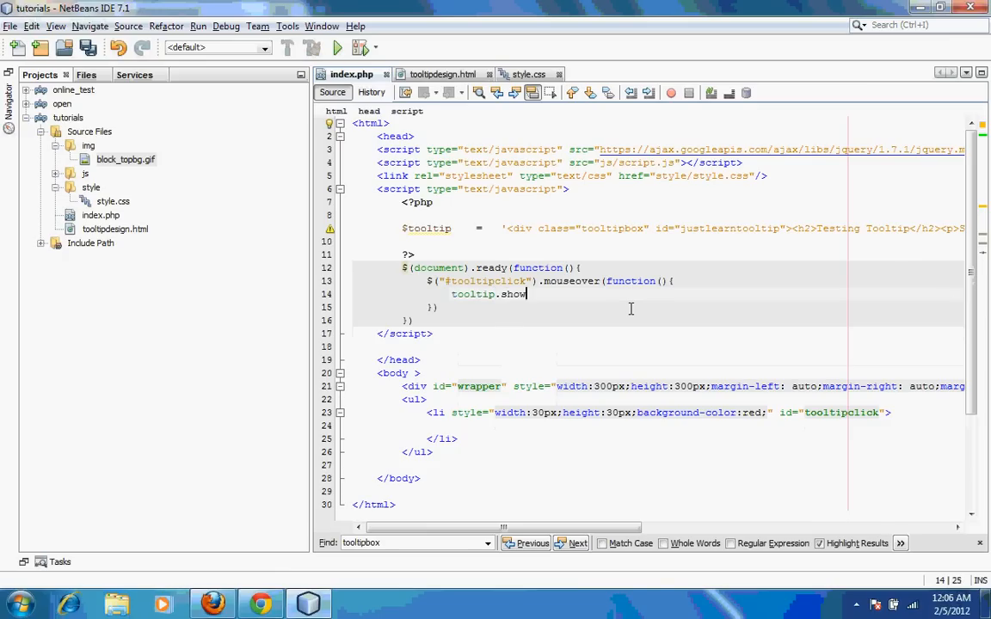
text((""))
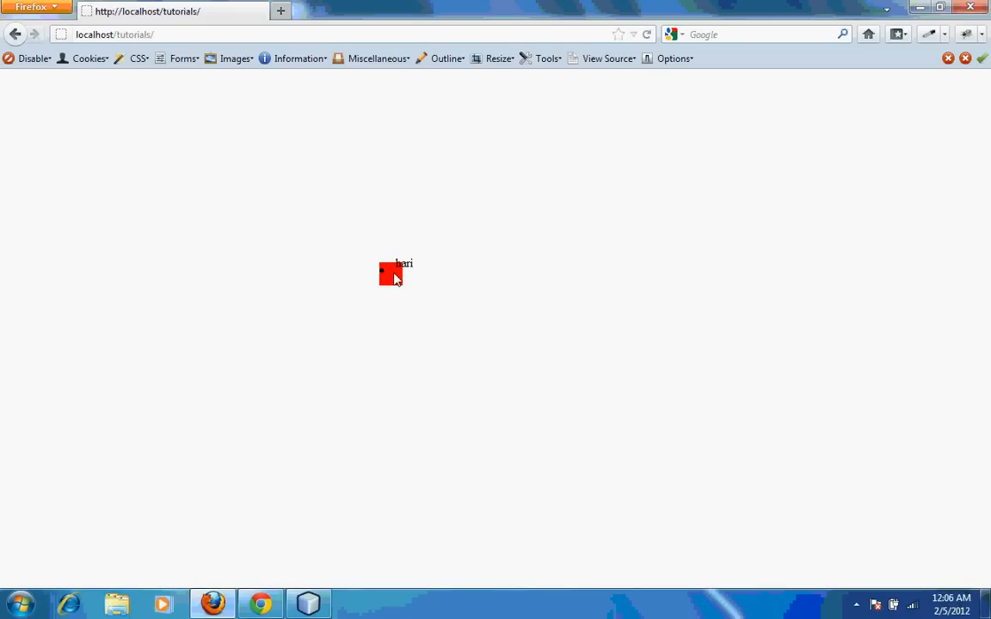
Hover the red block in Firefox to confirm the hari tooltip appears
click(308, 602)
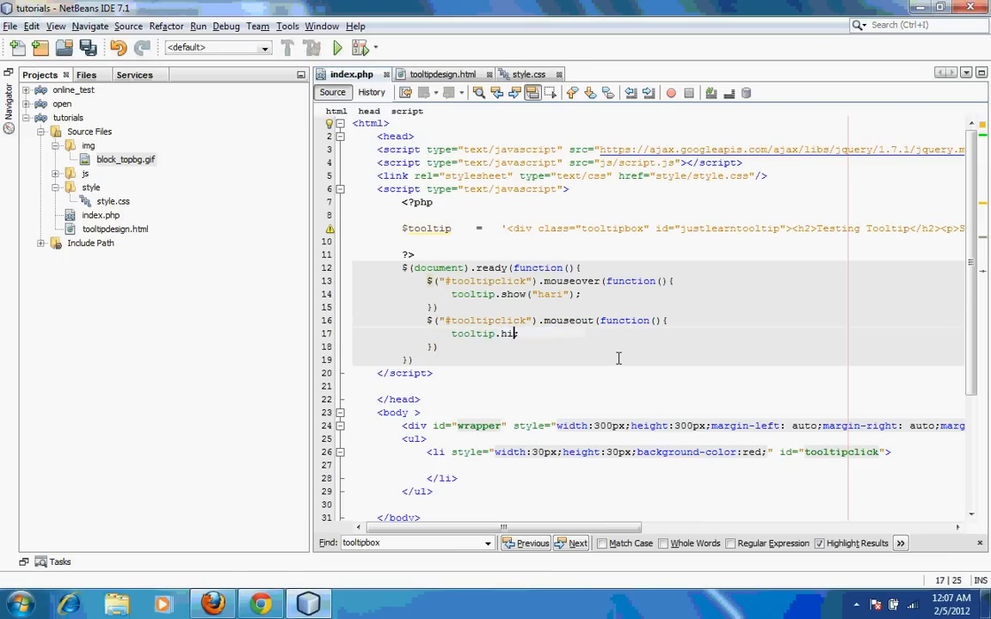
Finish the mouseout handler so it calls tooltip.hide();
text(de();)
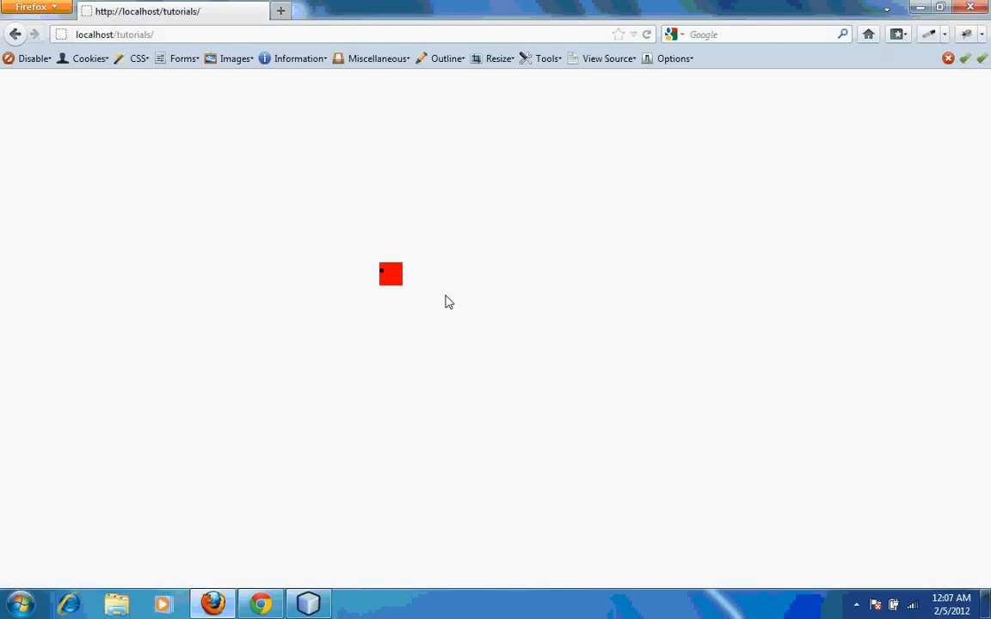
mouse_move(458, 299)
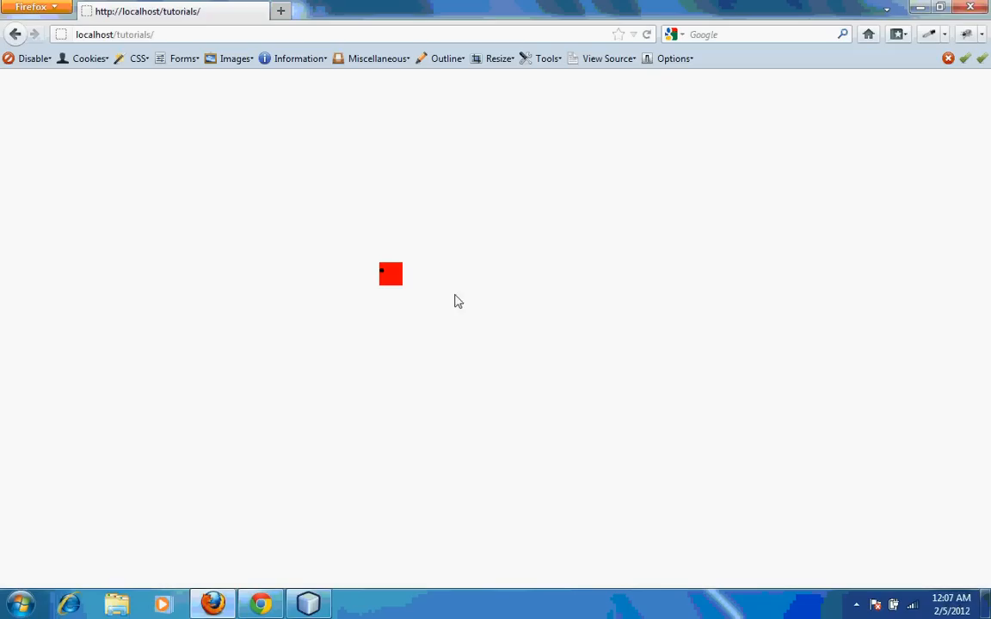
mouse_move(390, 275)
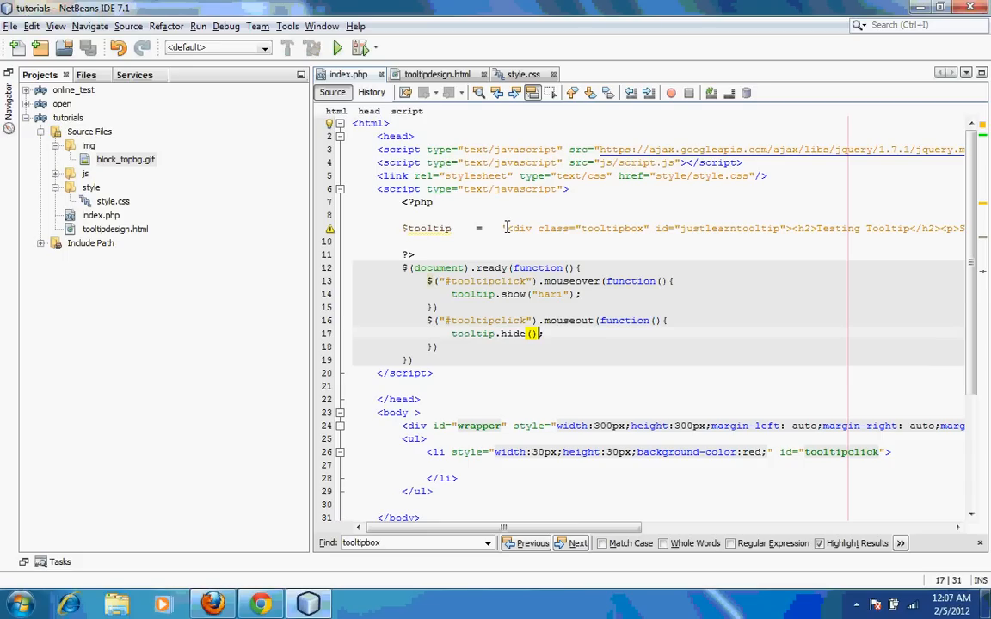
Select the tooltipbox div in tooltipdesign.html and view its rendered Testing Tooltip box in Chrome
click(435, 74)
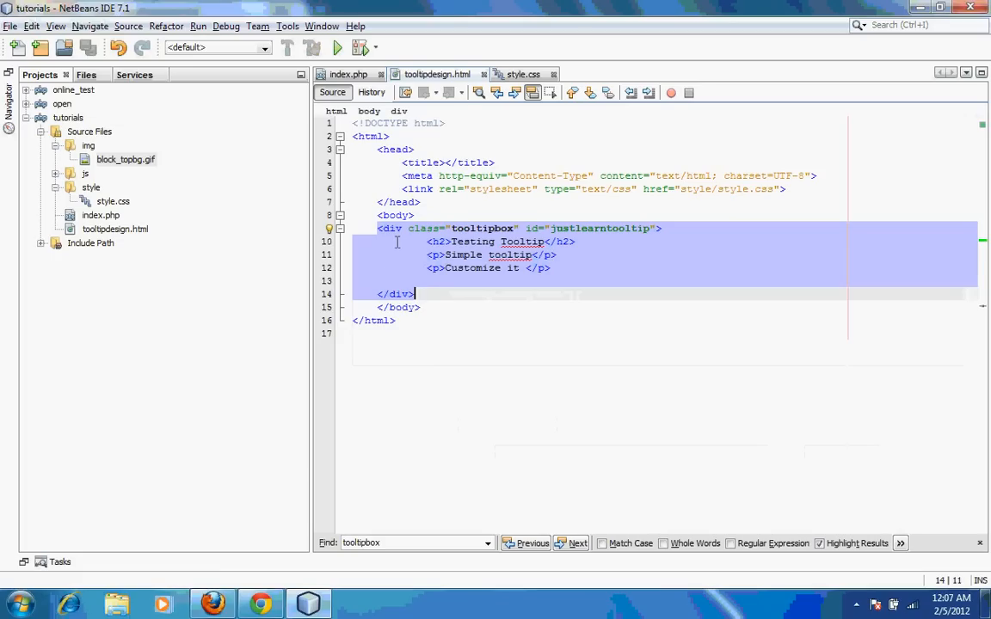
click(423, 289)
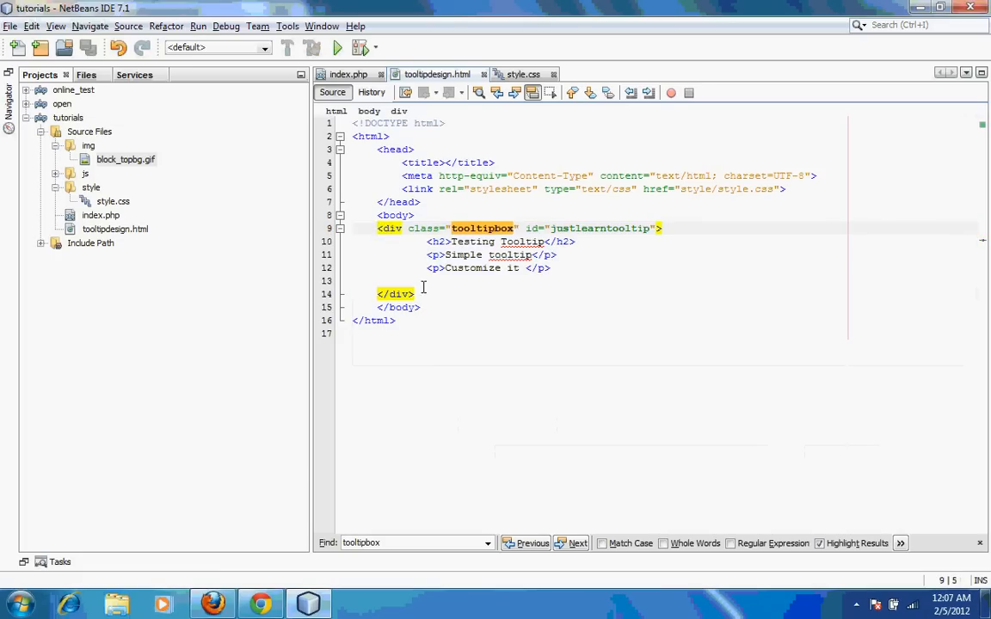
drag(440, 227, 413, 294)
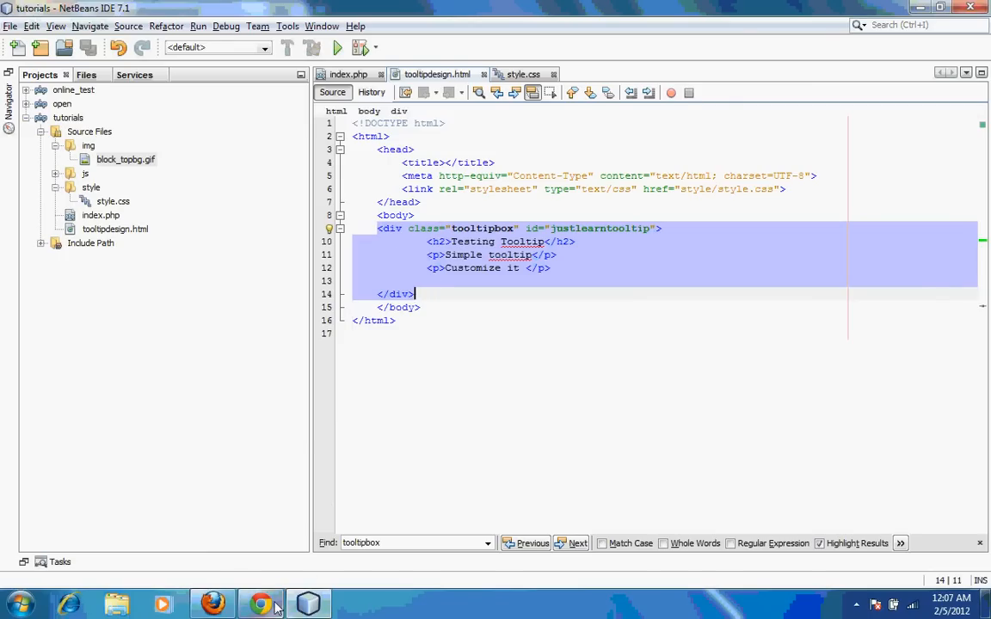
click(261, 602)
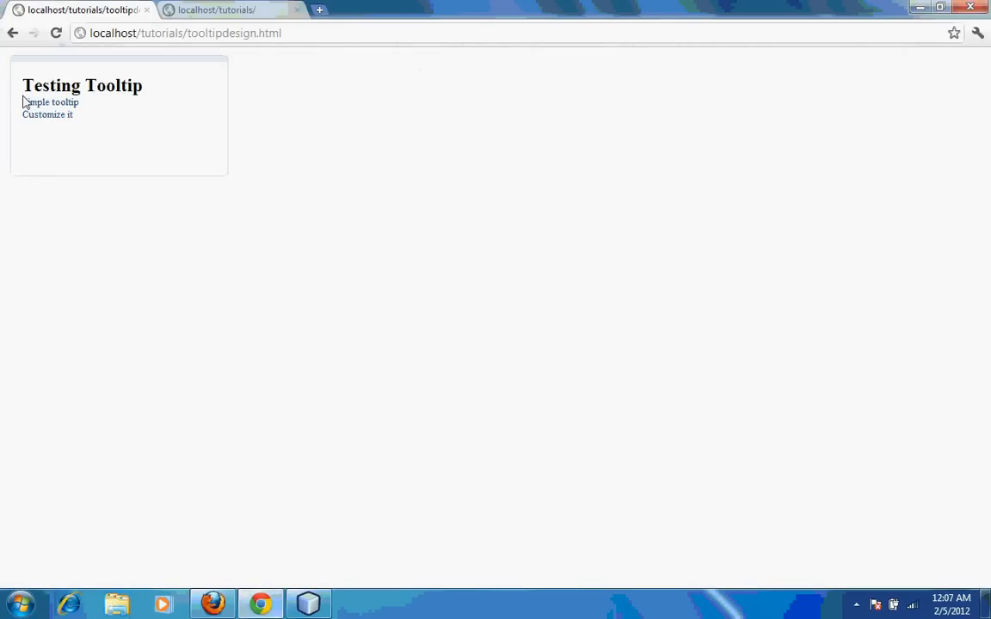
mouse_move(172, 115)
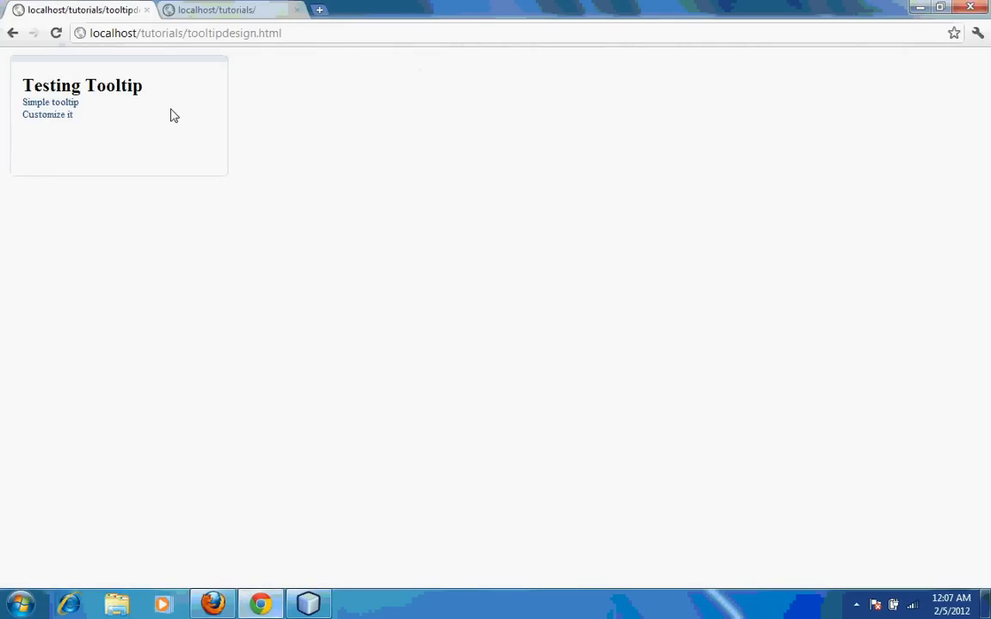
mouse_move(162, 354)
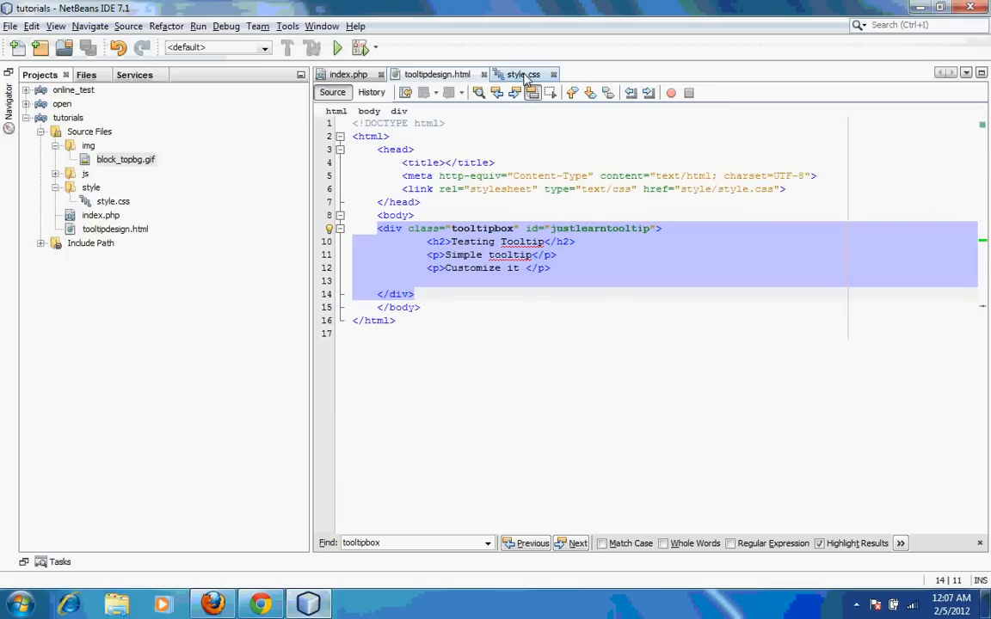
Replace the tooltip.show argument in index.php with <?php echo $tooltip ?>
click(520, 74)
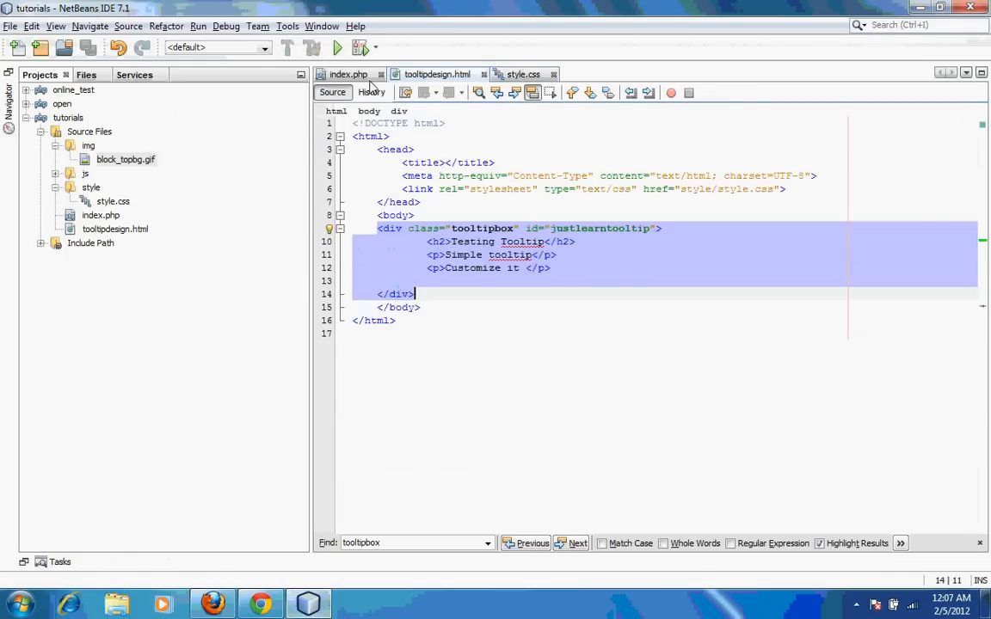
click(344, 74)
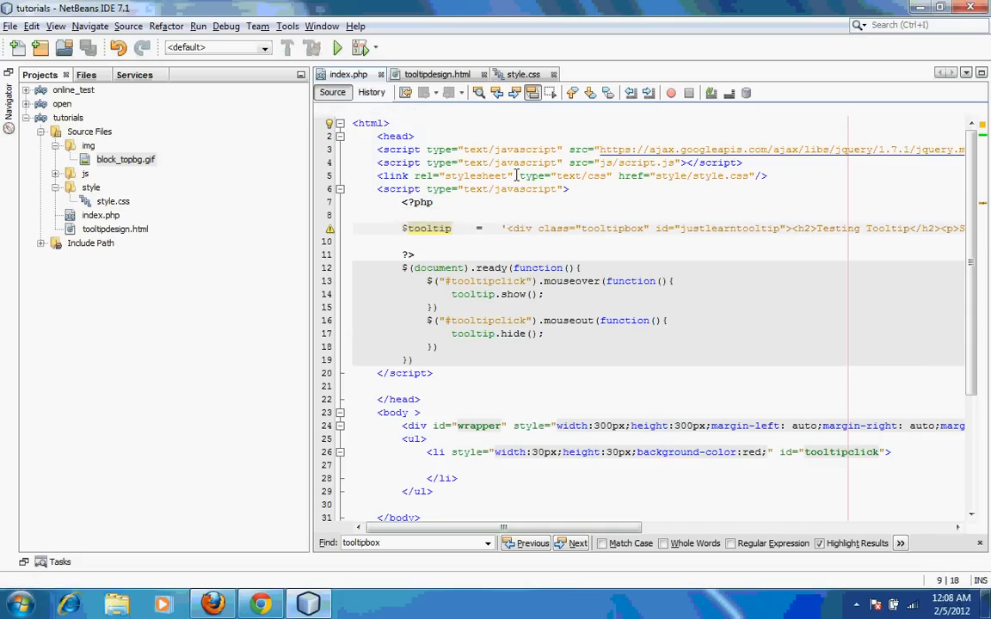
click(433, 74)
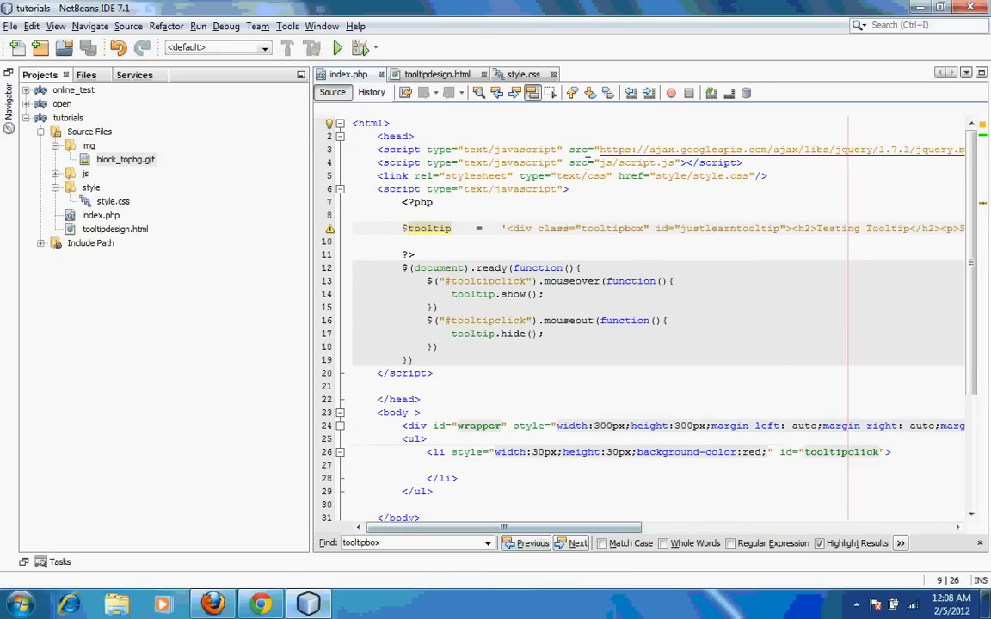
click(437, 74)
text(<?php )
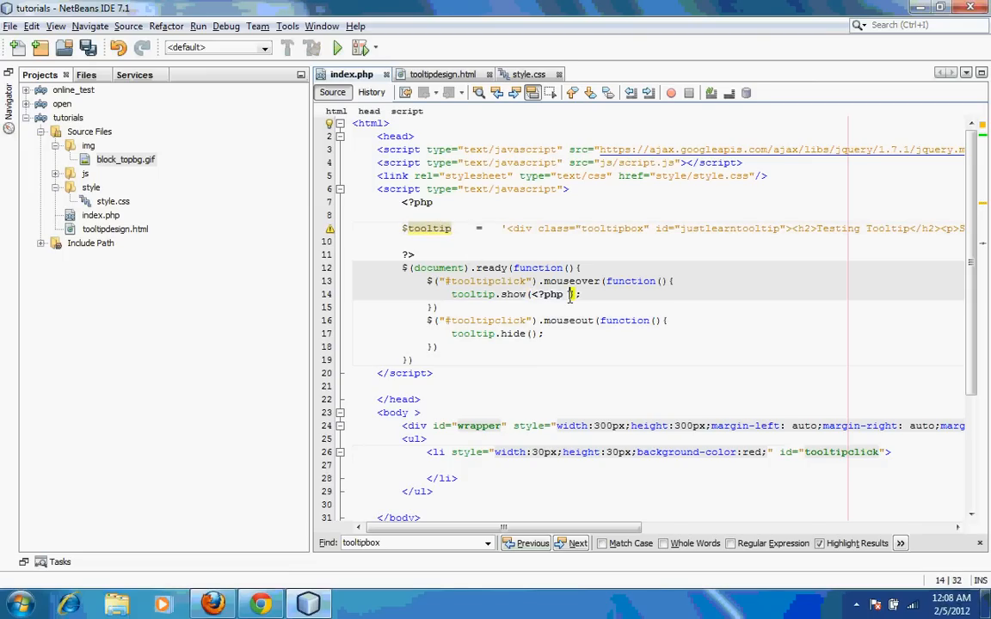
text(?>)
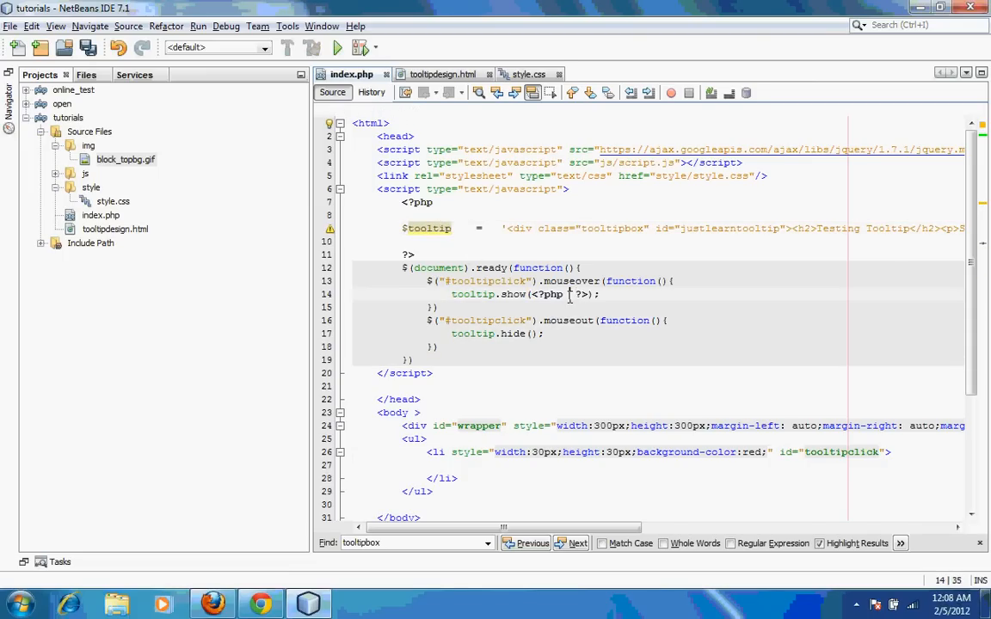
text(echo $)
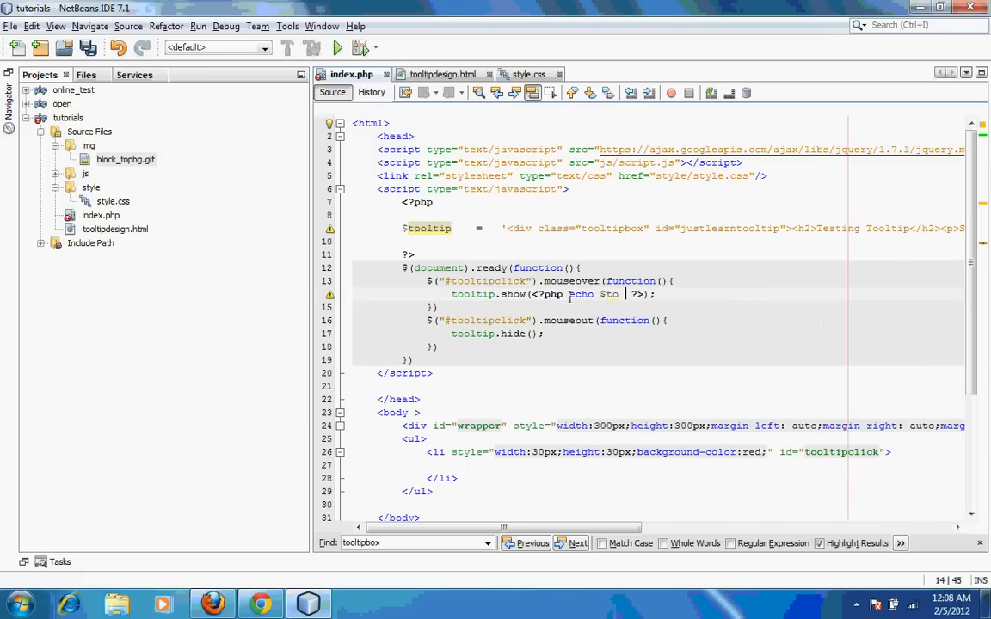
text(tooltip)
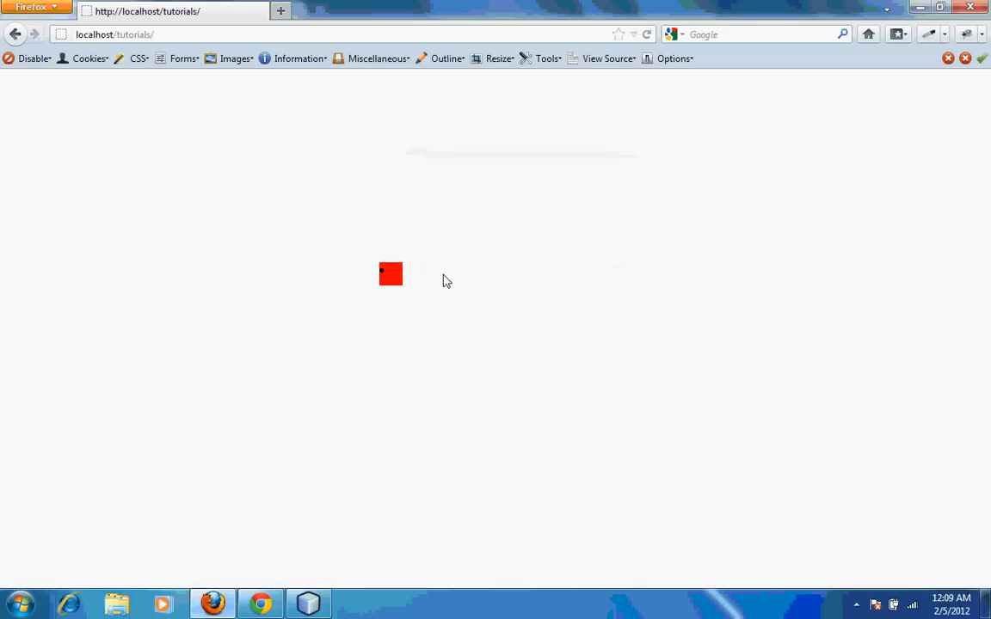
mouse_move(391, 275)
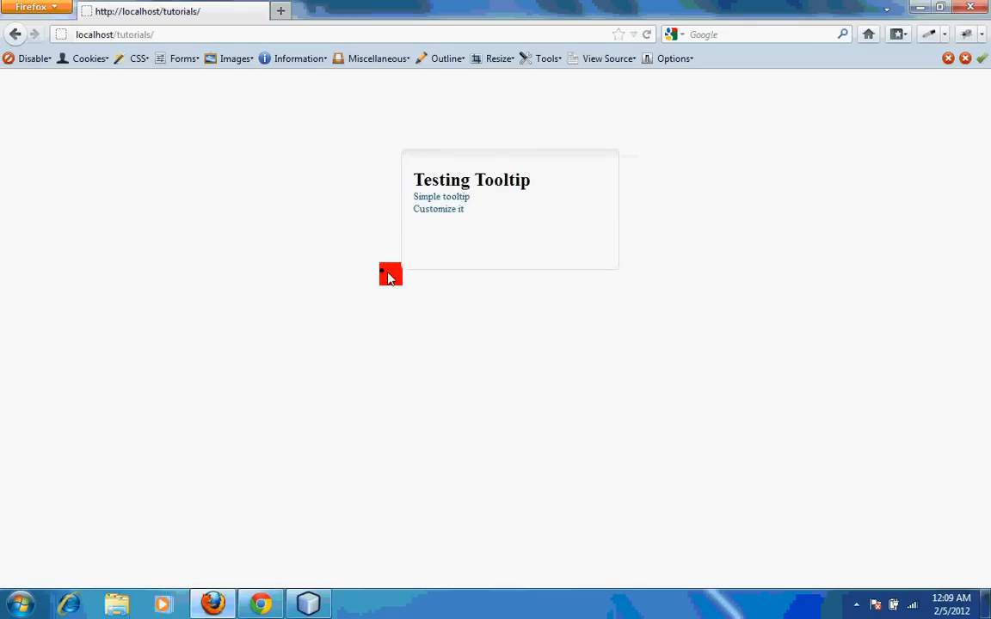